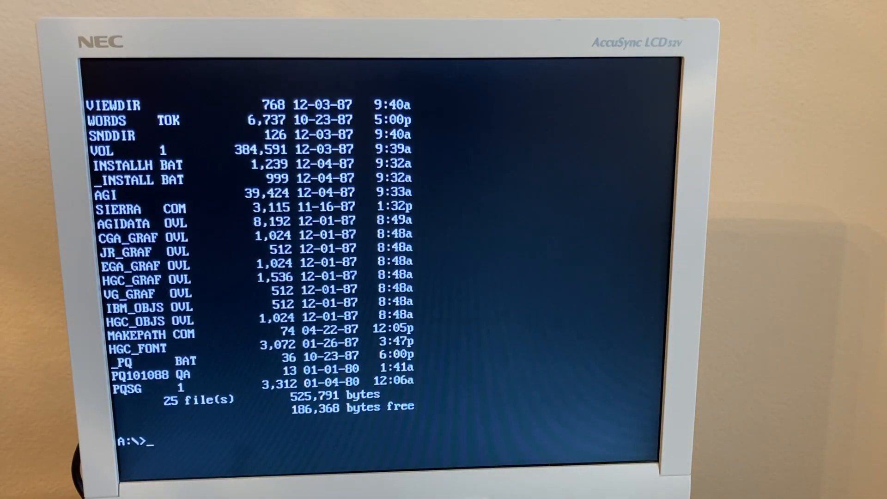
Run INSTALLH.BAT from the A:\> prompt to see the Police Quest install instructions
type("i")
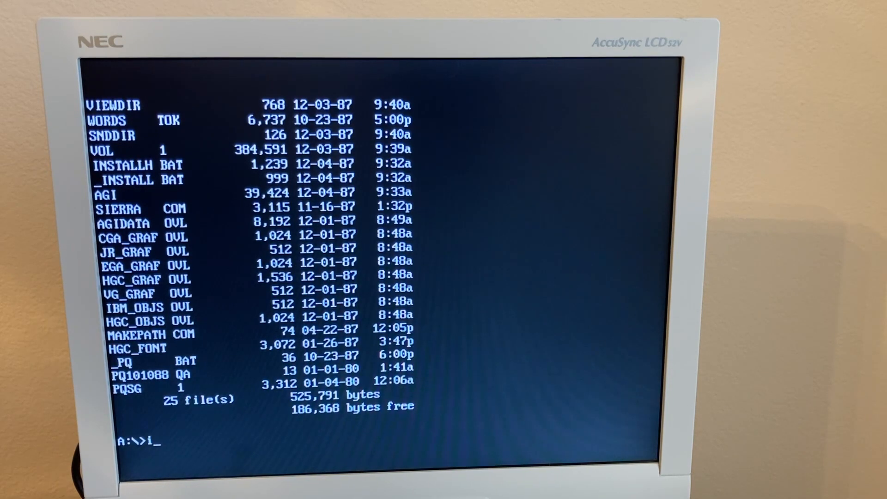
type("nstallh")
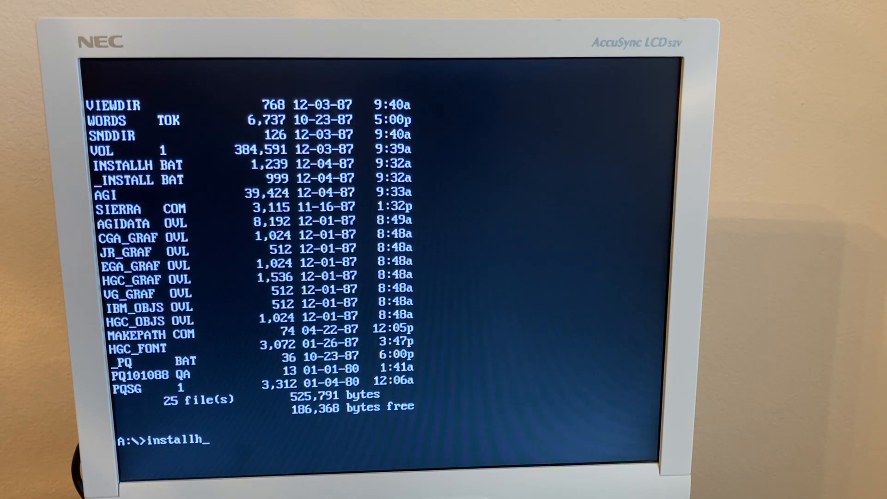
key("Return")
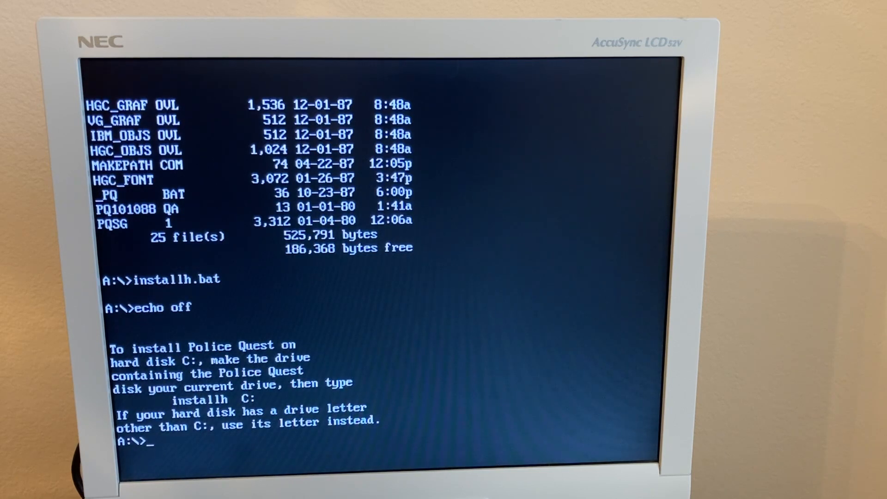
Install Police Quest to C:, ejecting disk 1 to swap in disk 2 when asked
type("install")
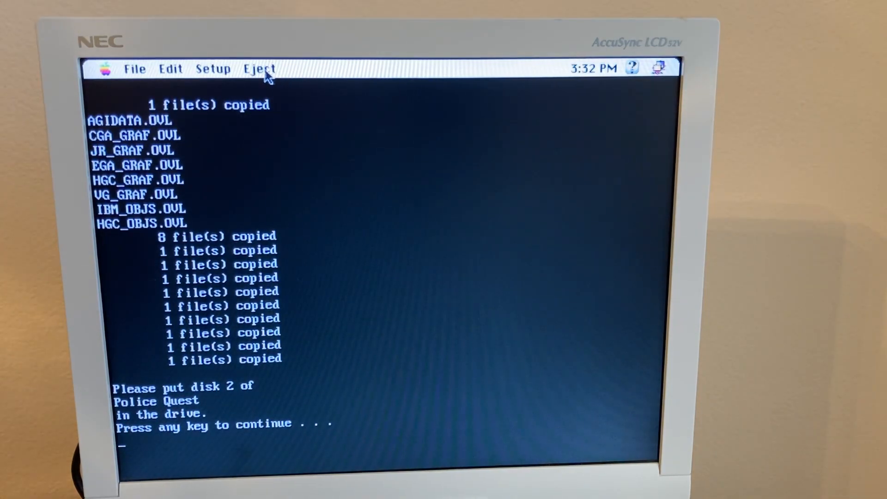
left_click(259, 68)
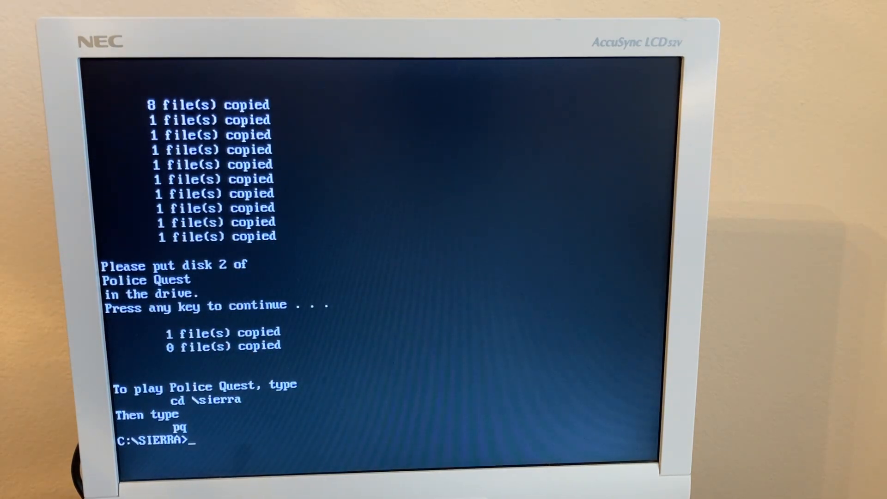
Launch Police Quest with pq from C:\SIERRA and request its help screen
left_click(258, 69)
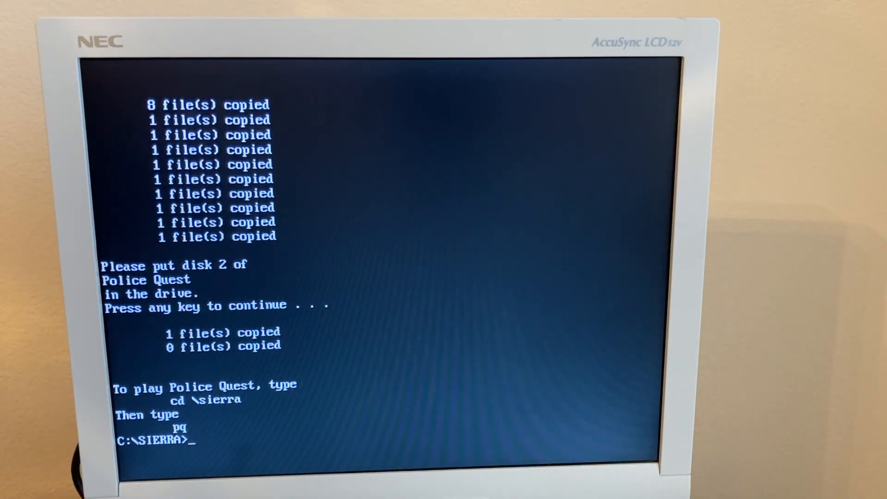
type("pq")
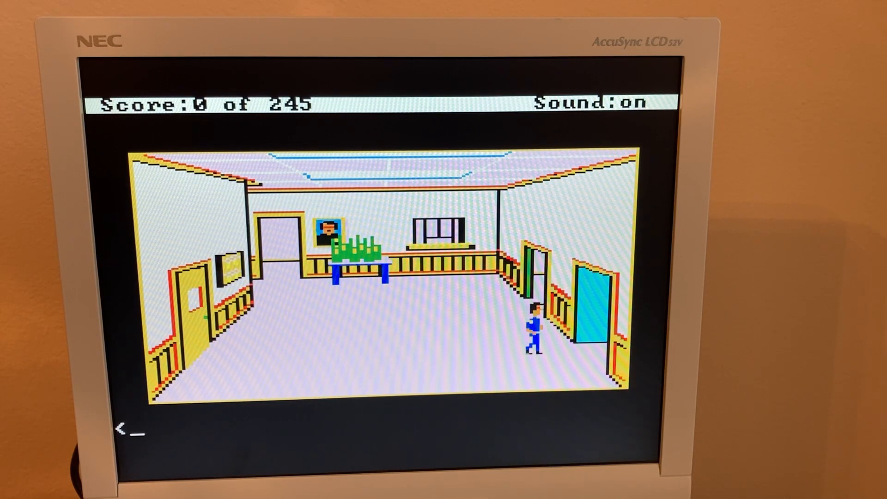
type("elp")
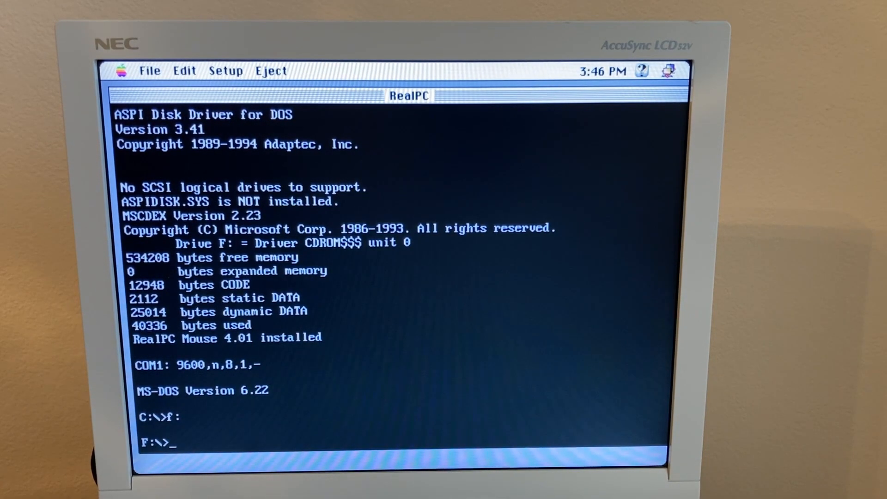
Start Windows 95 Setup with the setup command on CD drive F:
type("se")
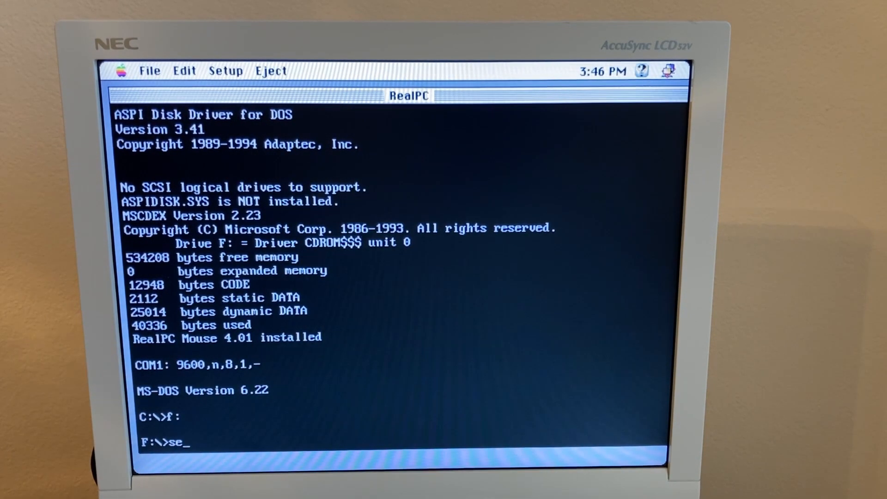
type("tup")
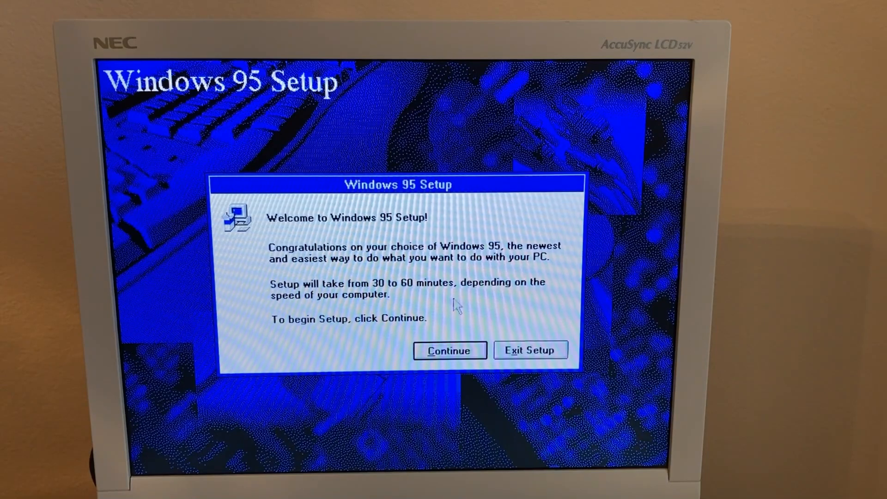
mouse_move(442, 299)
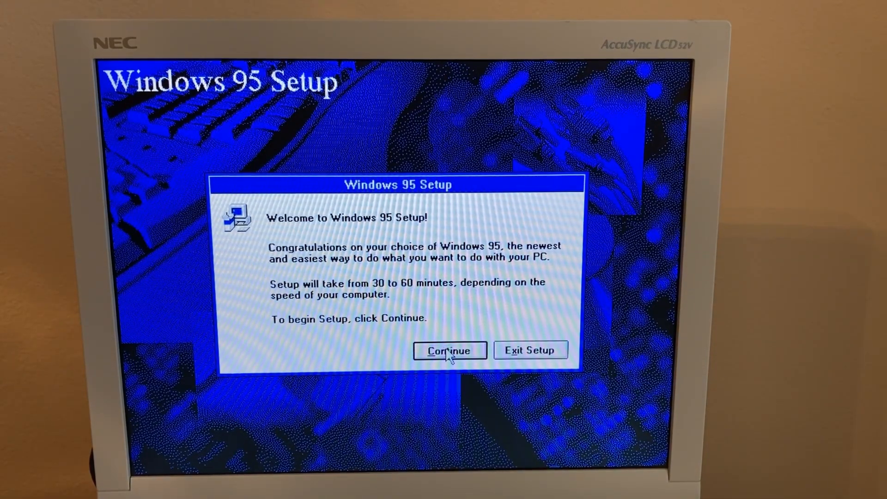
Continue Setup keeping C:\WINDOWS as the install directory and choose the Compact type
left_click(449, 350)
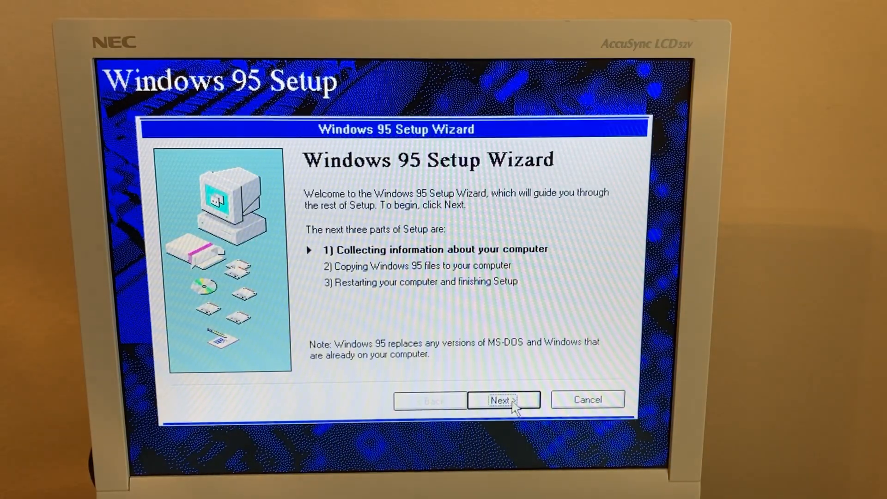
left_click(502, 400)
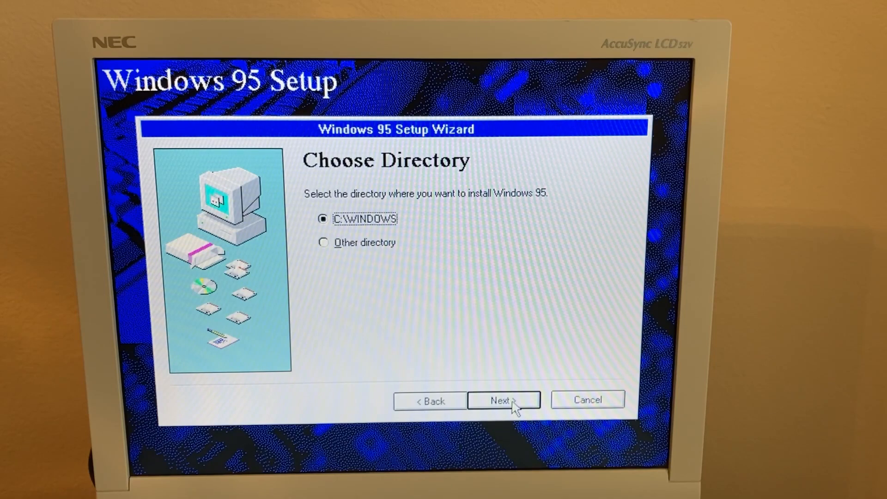
left_click(503, 400)
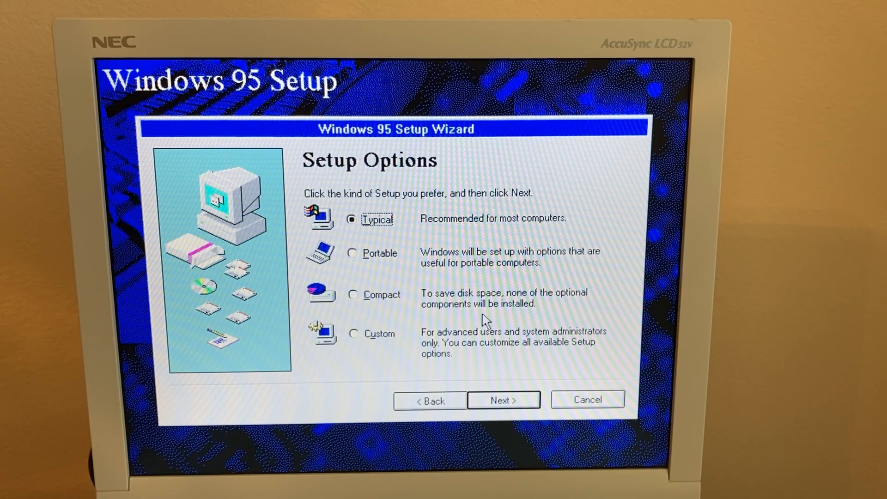
mouse_move(472, 323)
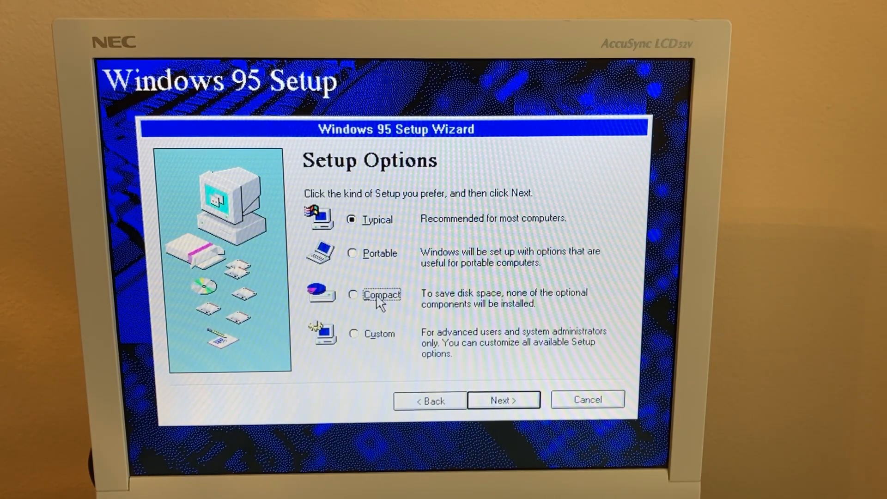
left_click(352, 294)
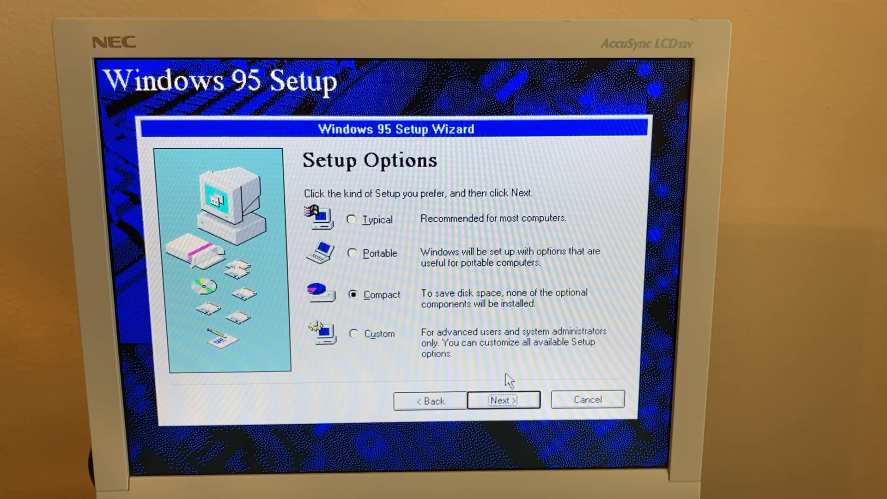
Proceed to the Not Enough Disk Space report (31.7 MB free of 46.6 MB) and go to RealPC's File menu
left_click(503, 400)
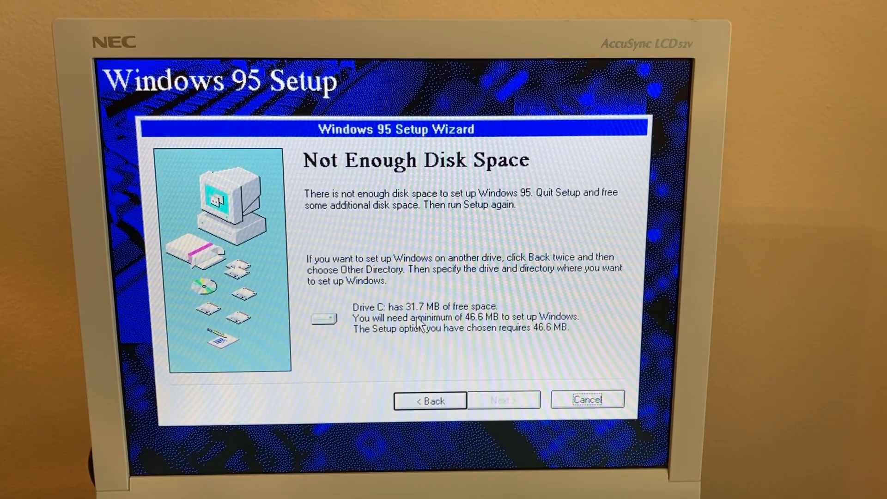
mouse_move(477, 336)
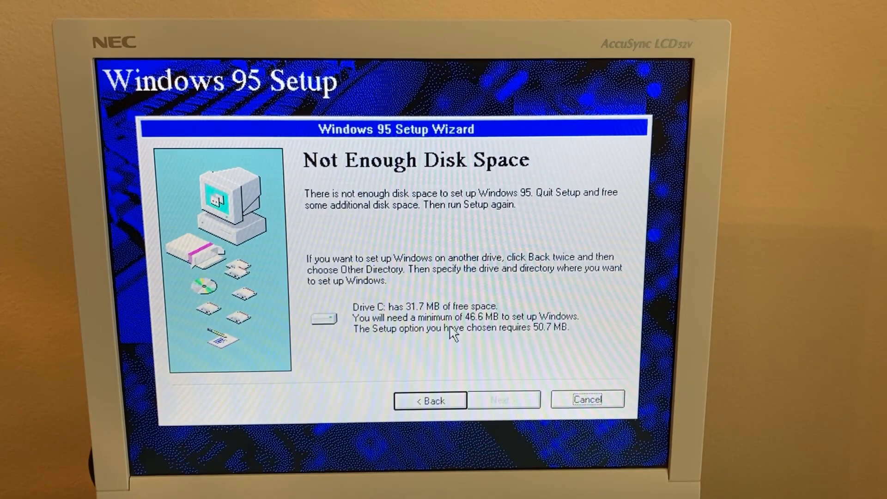
mouse_move(149, 64)
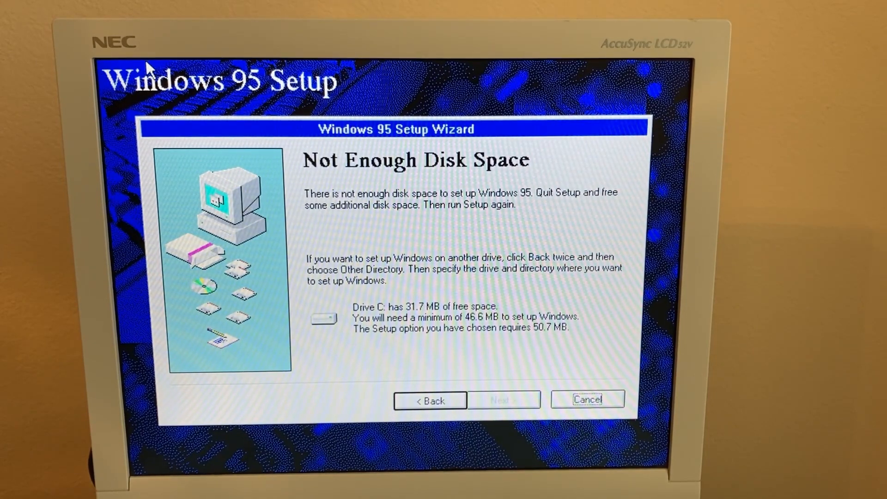
left_click(147, 69)
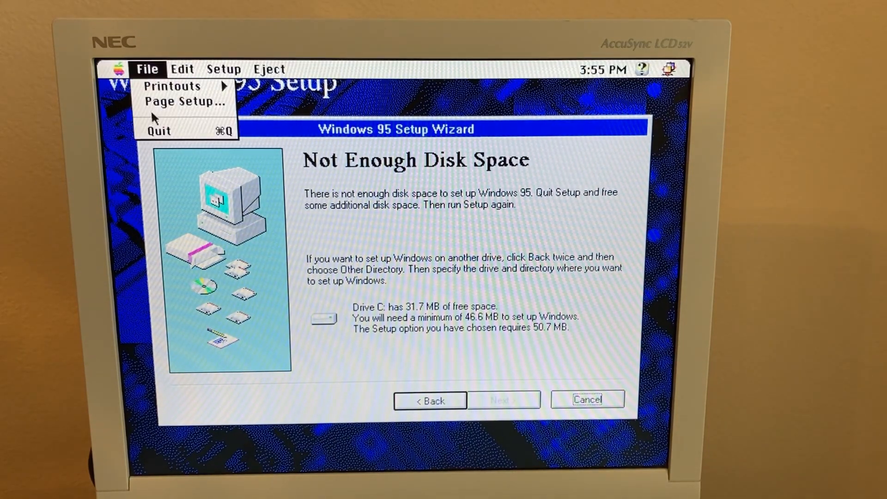
Quit RealPC and locate Hard Disk File C in the RealPC folder with HD Expander
left_click(160, 131)
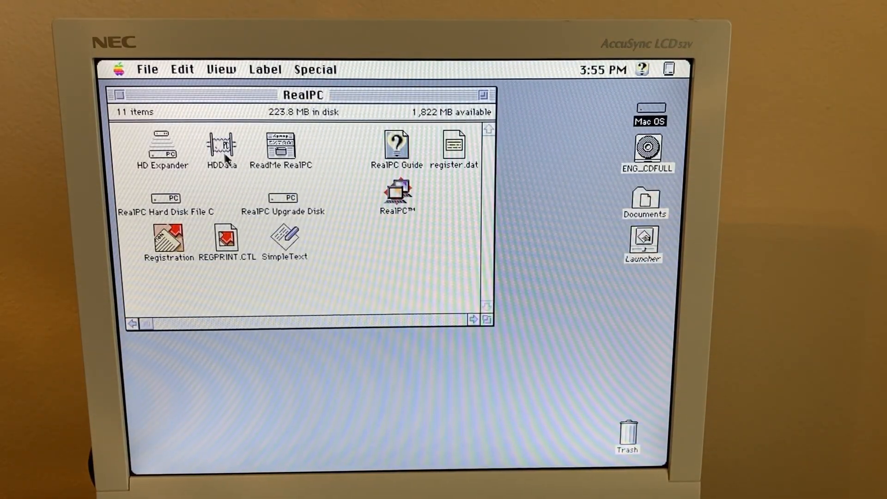
double_click(161, 146)
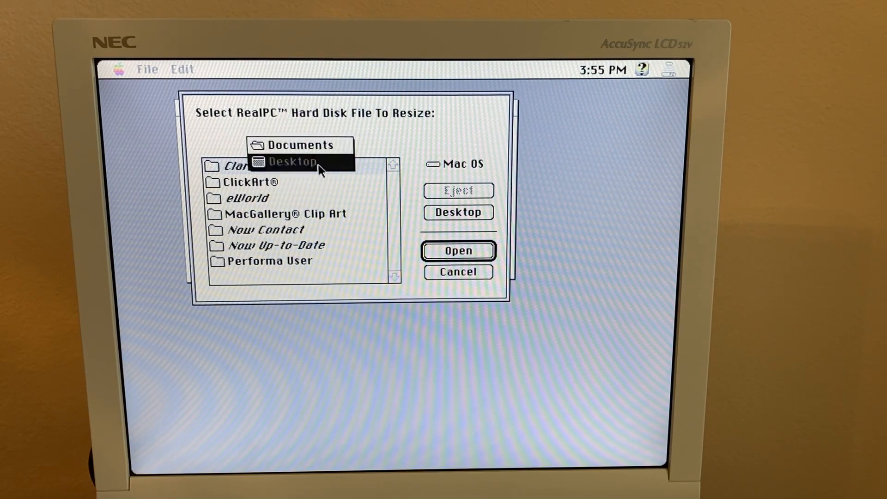
left_click(293, 161)
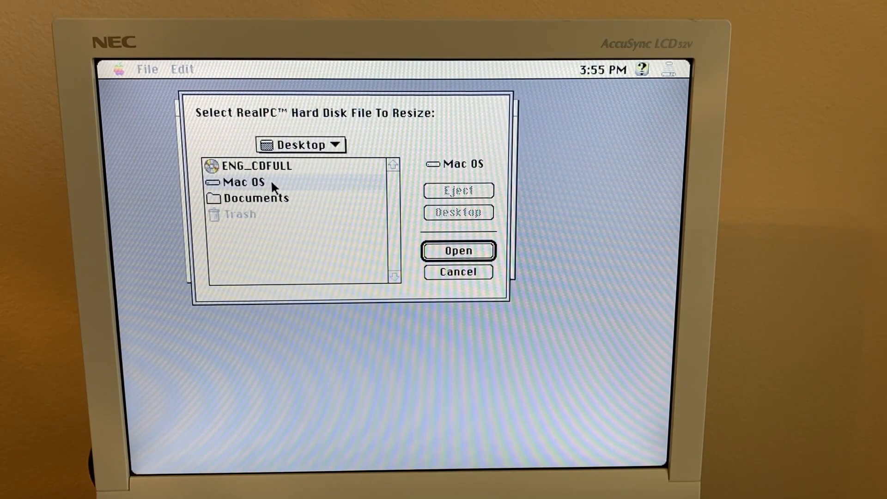
double_click(243, 182)
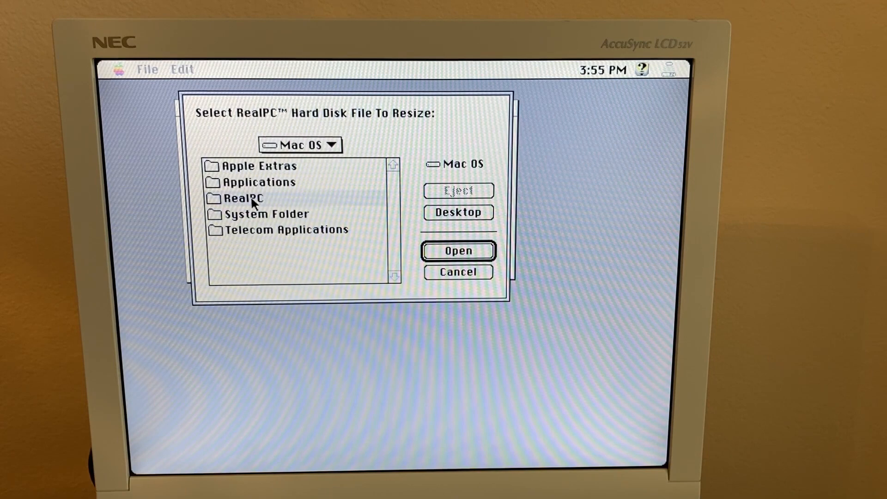
left_click(457, 250)
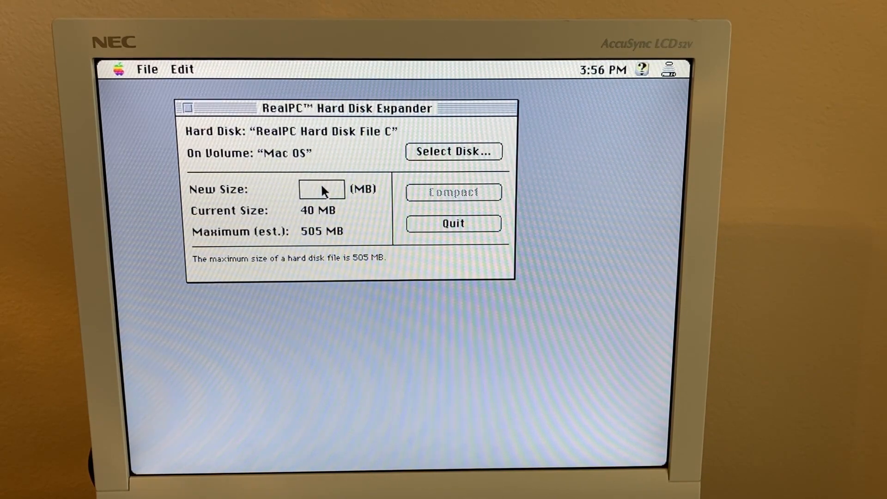
Expand the 40 MB hard disk file to a new size of 120 MB
type("100")
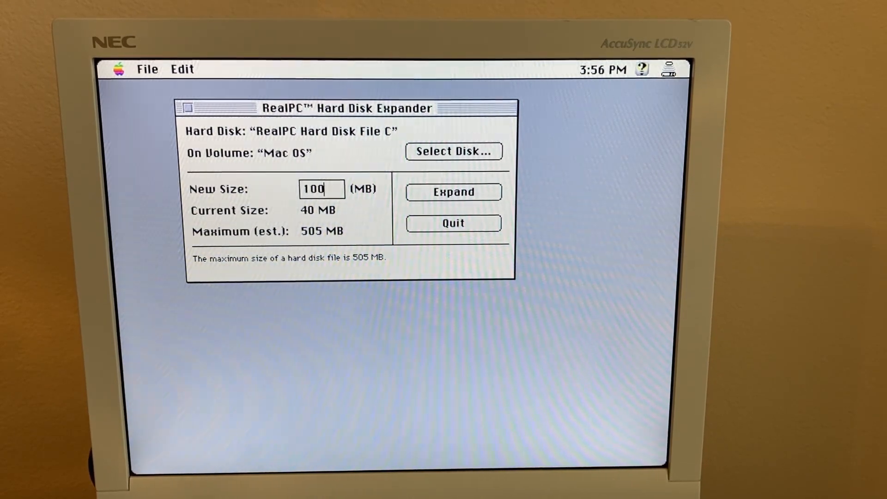
mouse_move(356, 192)
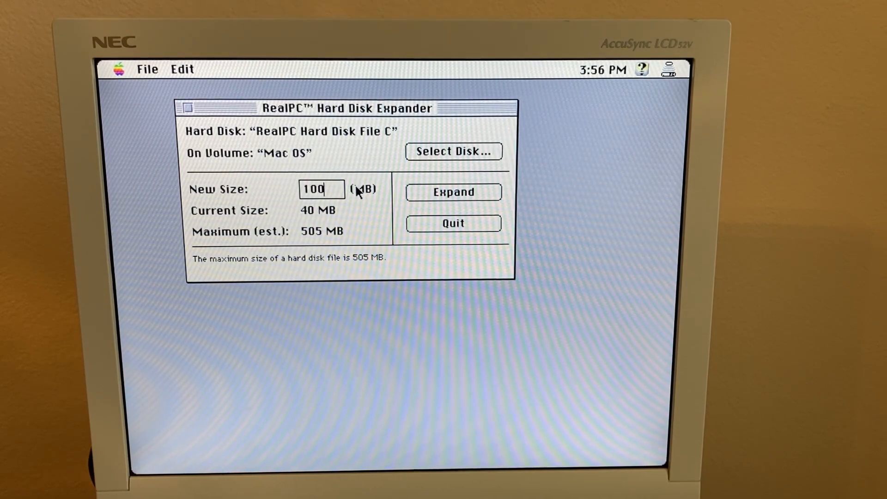
type("120")
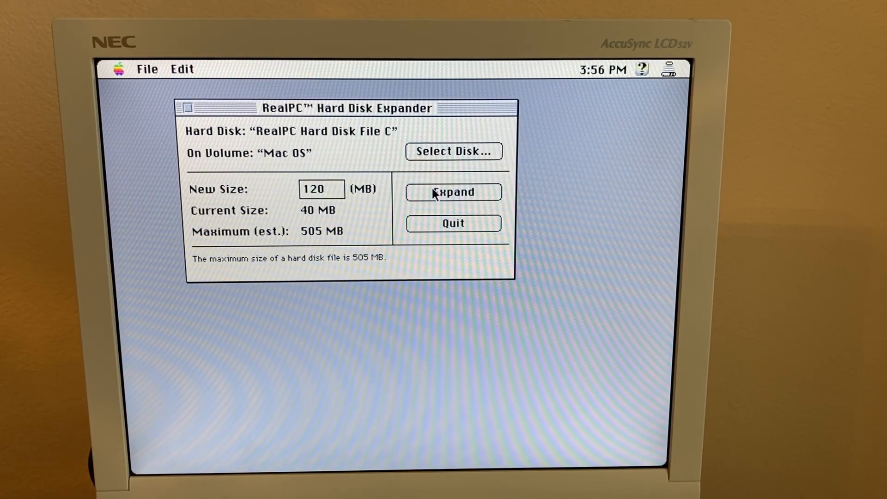
left_click(453, 192)
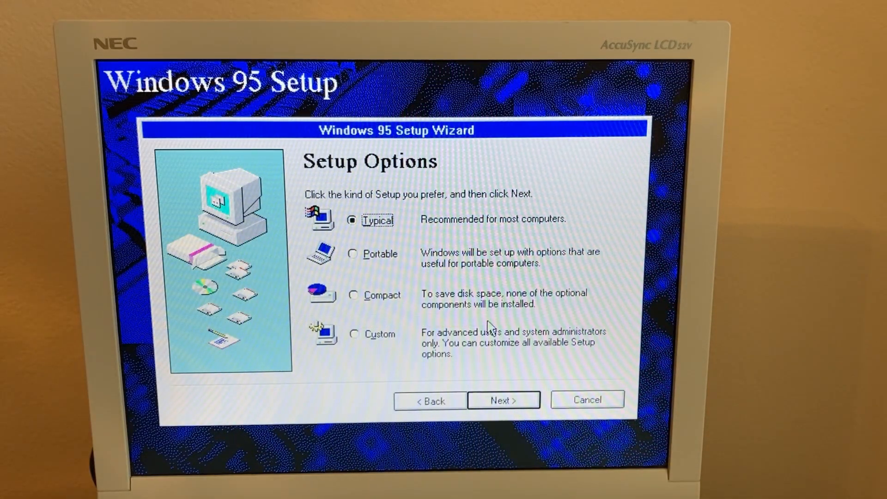
mouse_move(457, 279)
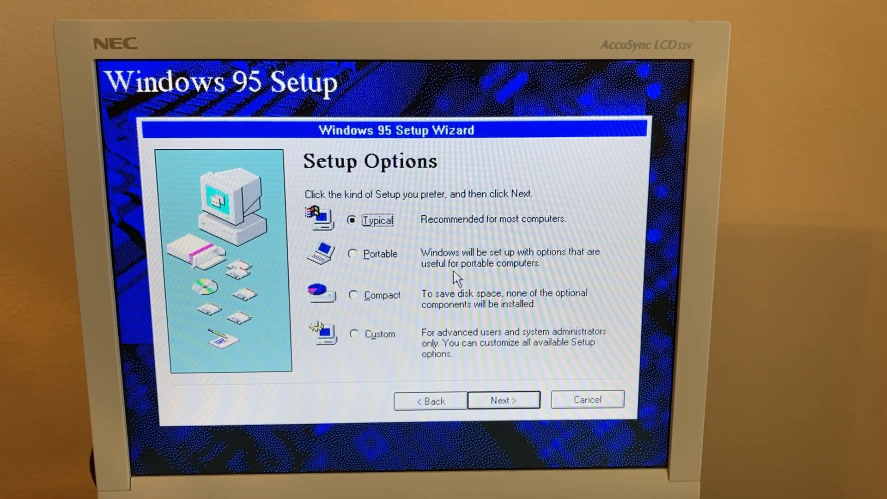
Choose the Compact installation type again on Setup Options
left_click(354, 296)
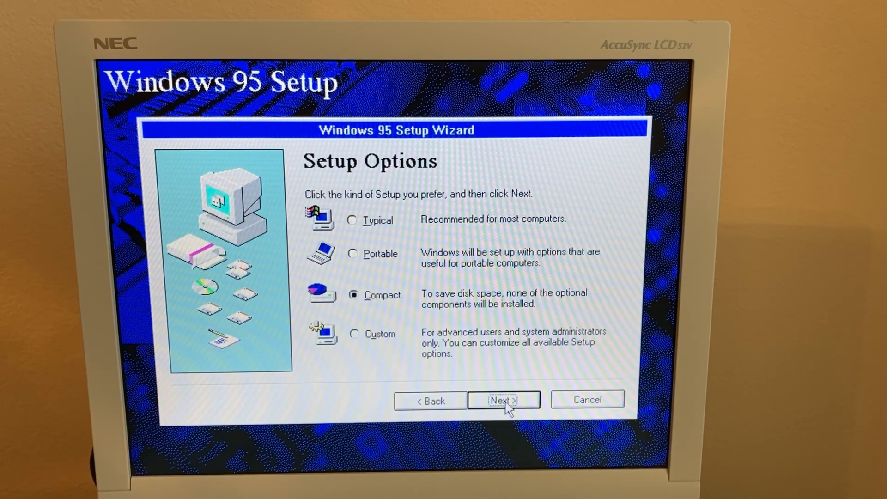
mouse_move(493, 336)
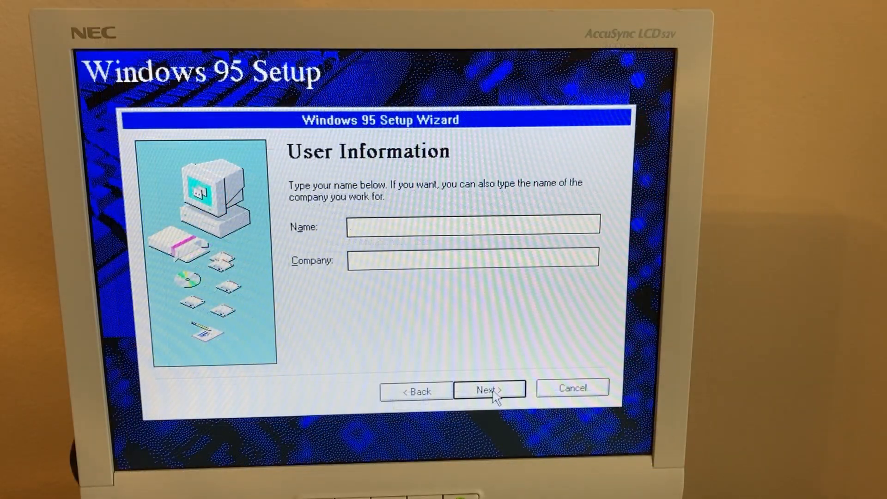
Enter PC as name and company and continue through hardware analysis and Get Connected with nothing checked
type("PC")
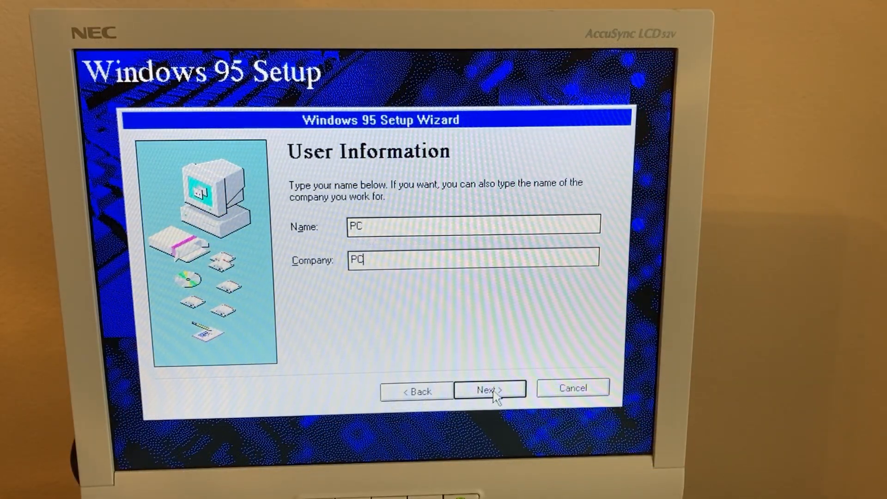
left_click(490, 389)
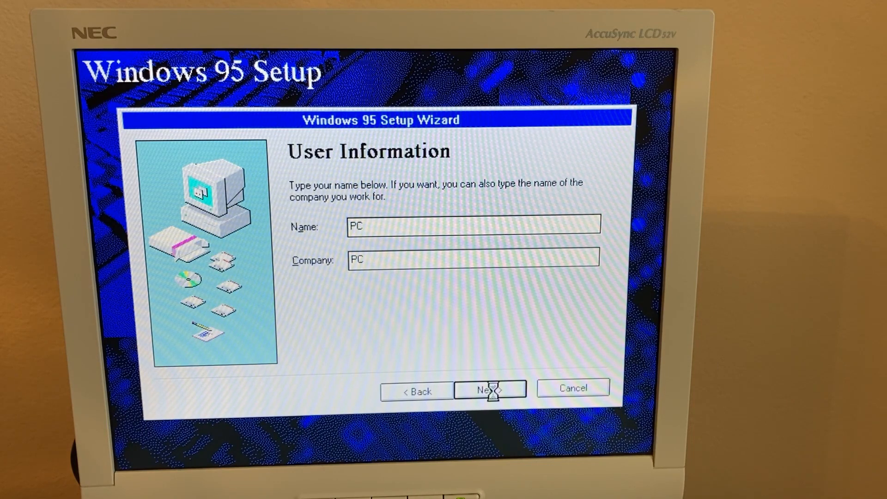
left_click(489, 389)
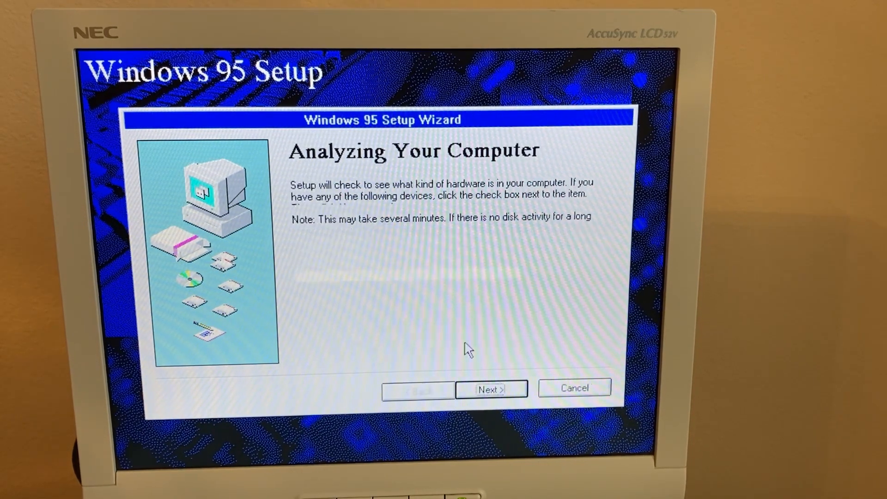
left_click(490, 389)
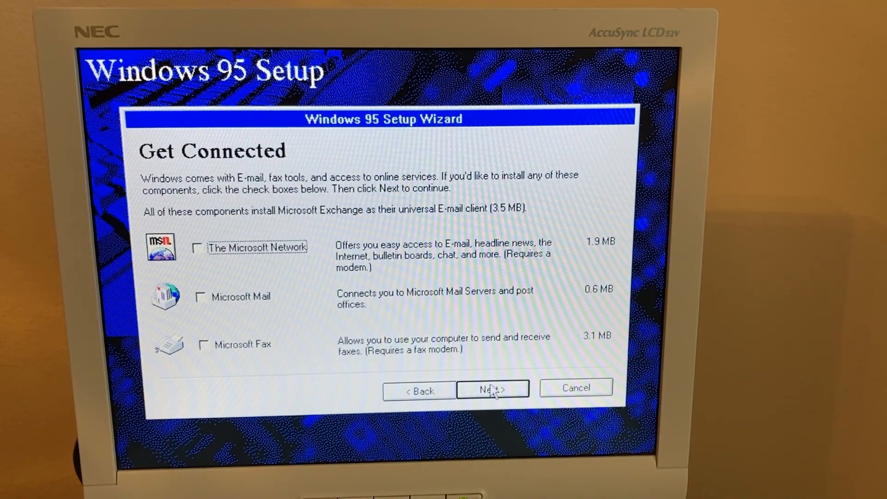
left_click(491, 390)
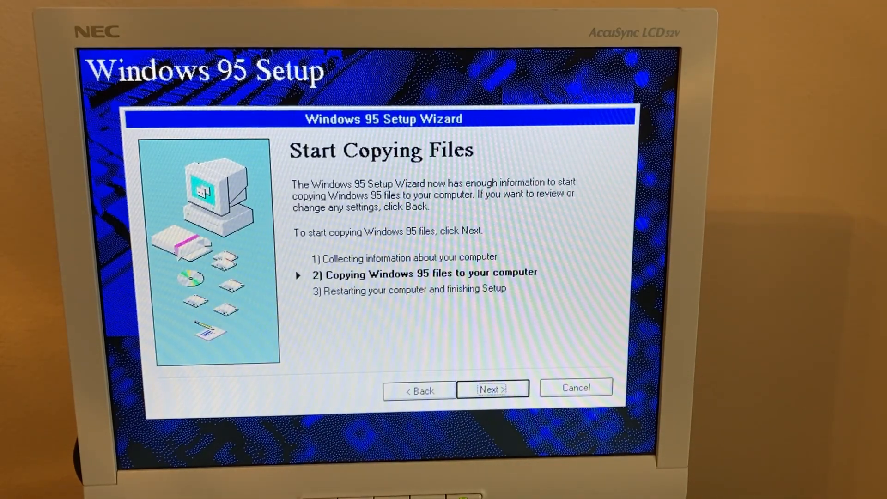
Start copying the Windows 95 files and let Setup restart into Windows
left_click(492, 390)
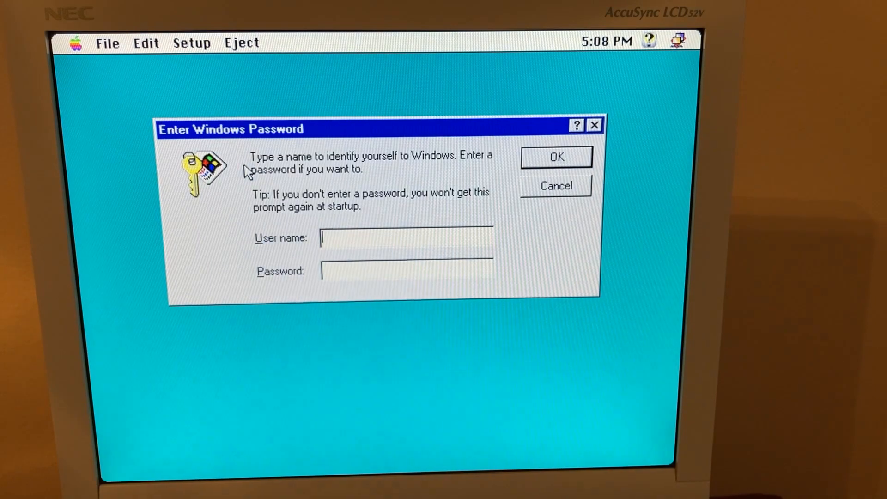
Log in to Windows 95 with a blank password to reach the desktop
left_click(555, 157)
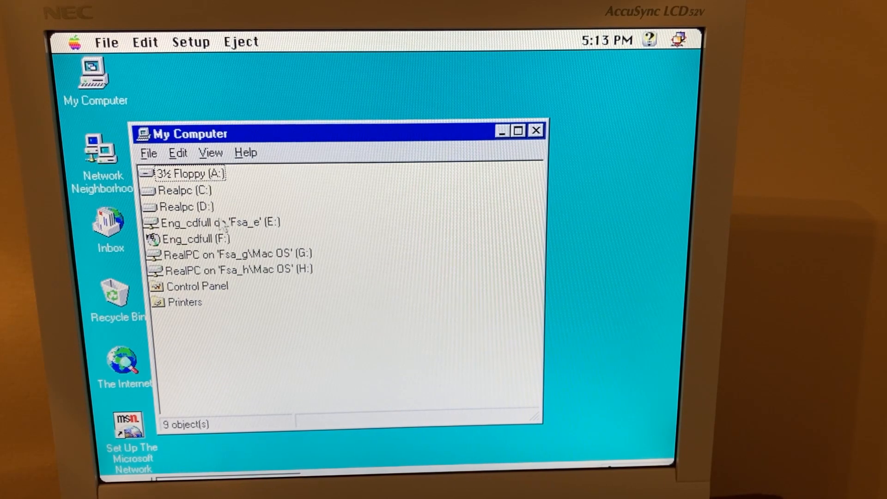
Open Control Panel from My Computer to reach System Properties
left_click(185, 190)
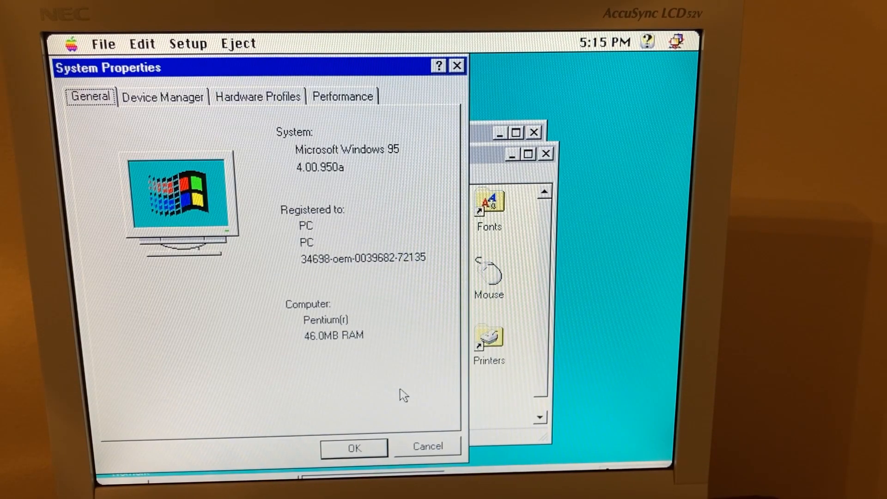
mouse_move(329, 347)
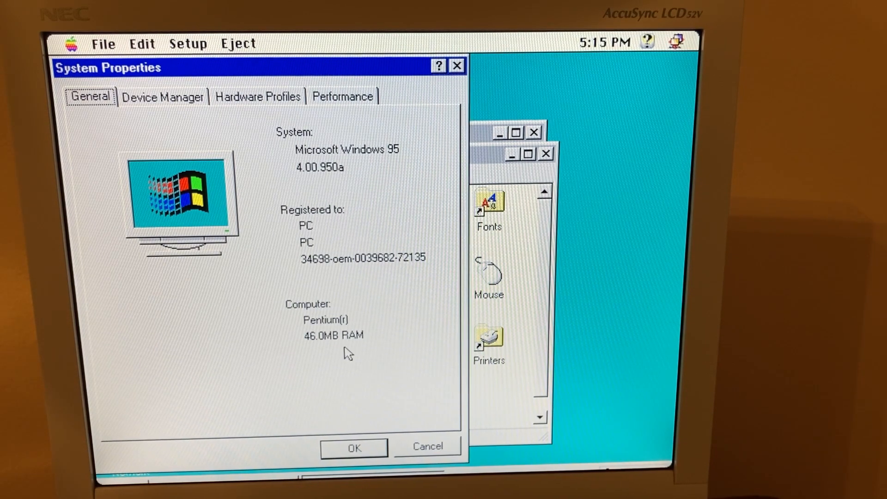
mouse_move(180, 118)
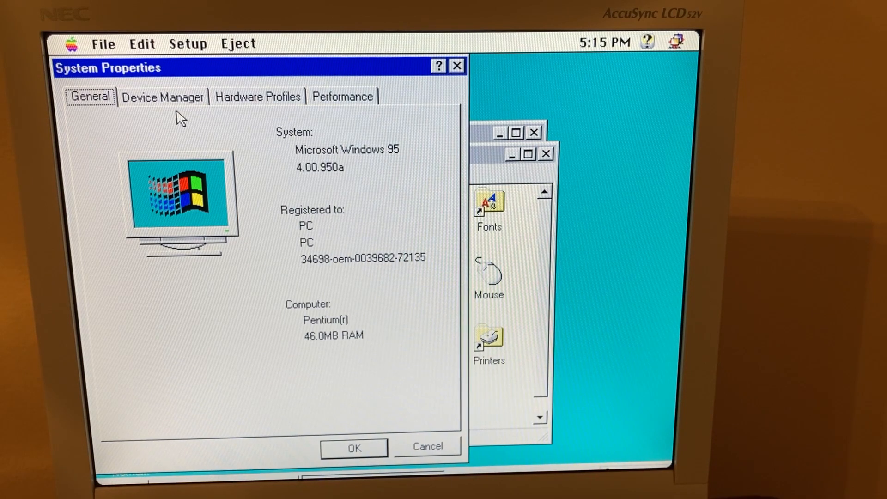
Switch System Properties to the Device Manager page
left_click(163, 96)
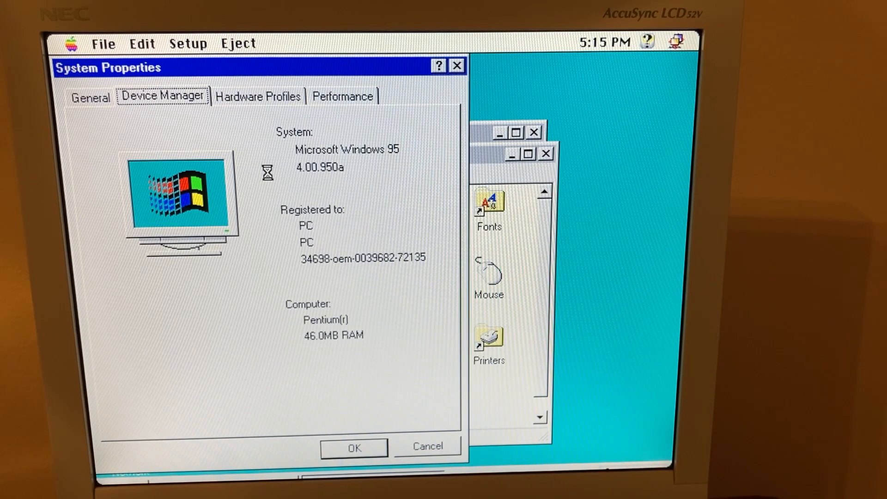
Expand Display adapters, CDROM and Disk drives to show their Insignia devices
left_click(163, 95)
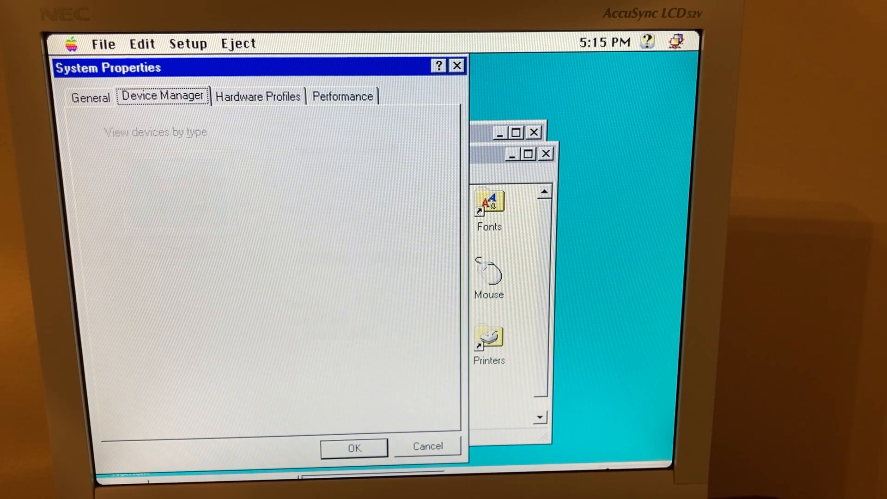
left_click(163, 95)
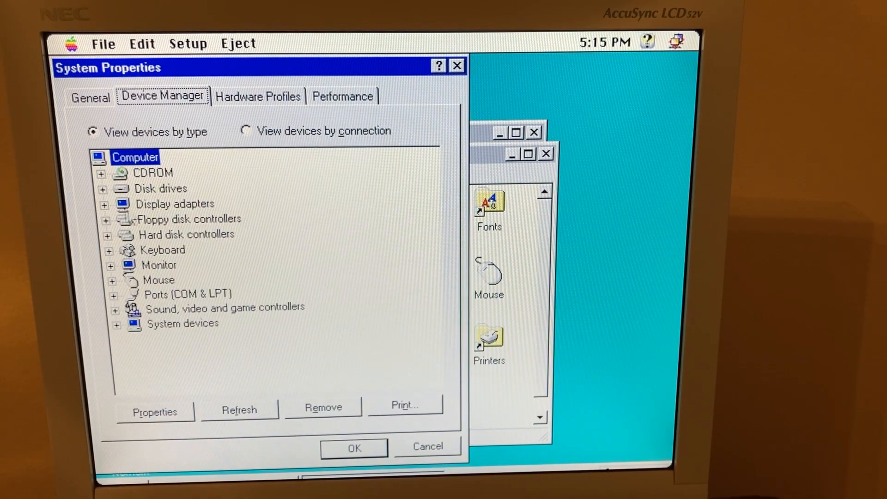
left_click(104, 204)
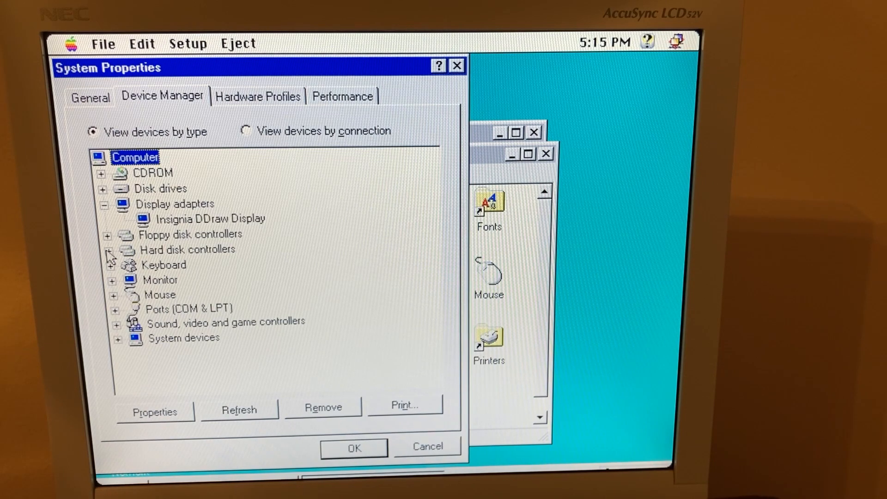
left_click(103, 173)
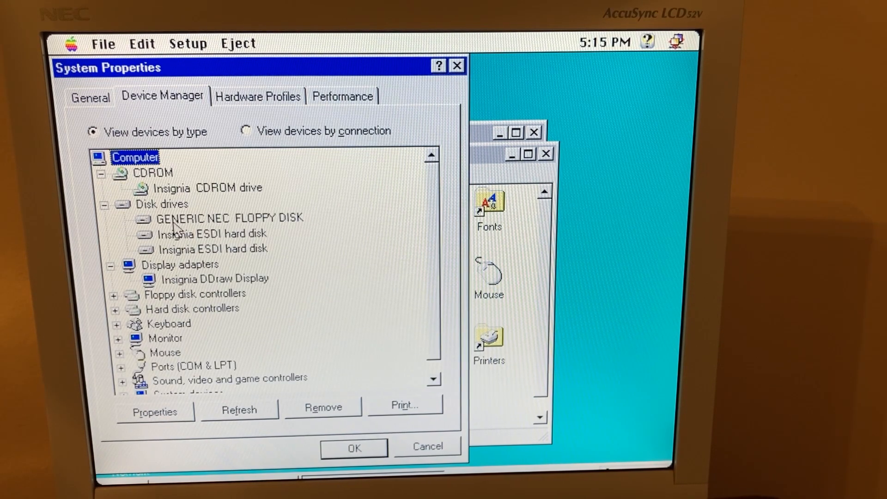
mouse_move(209, 255)
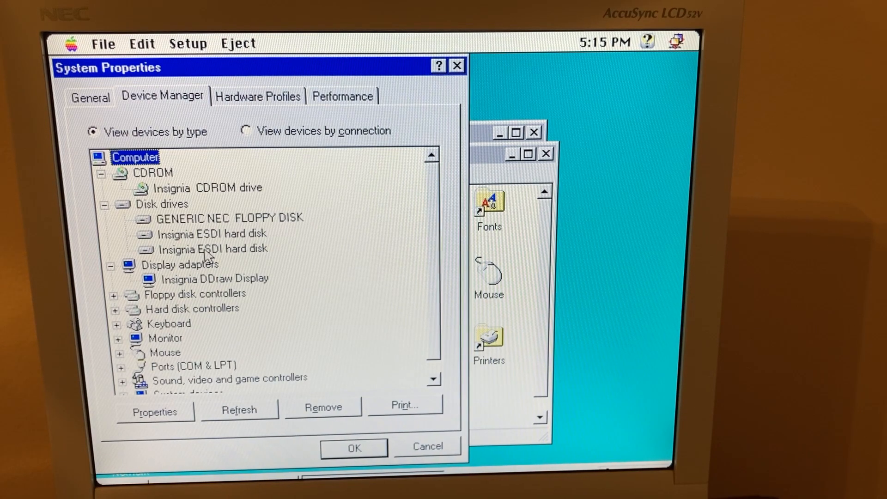
mouse_move(277, 351)
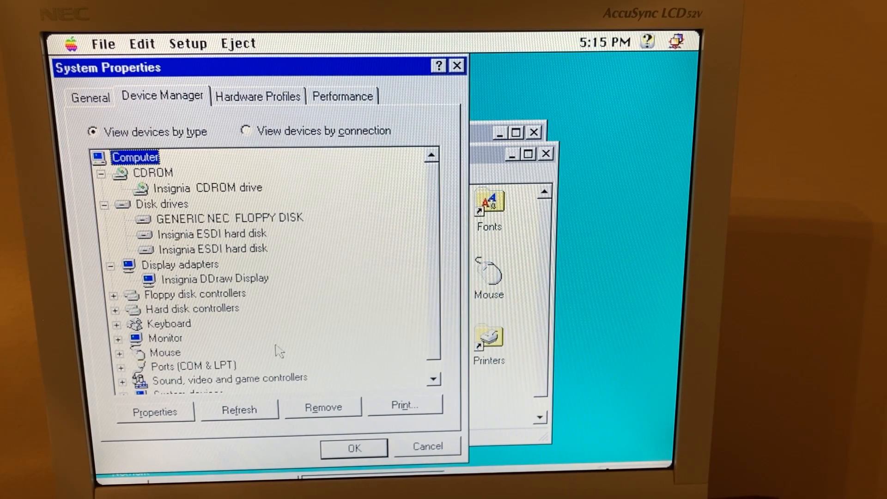